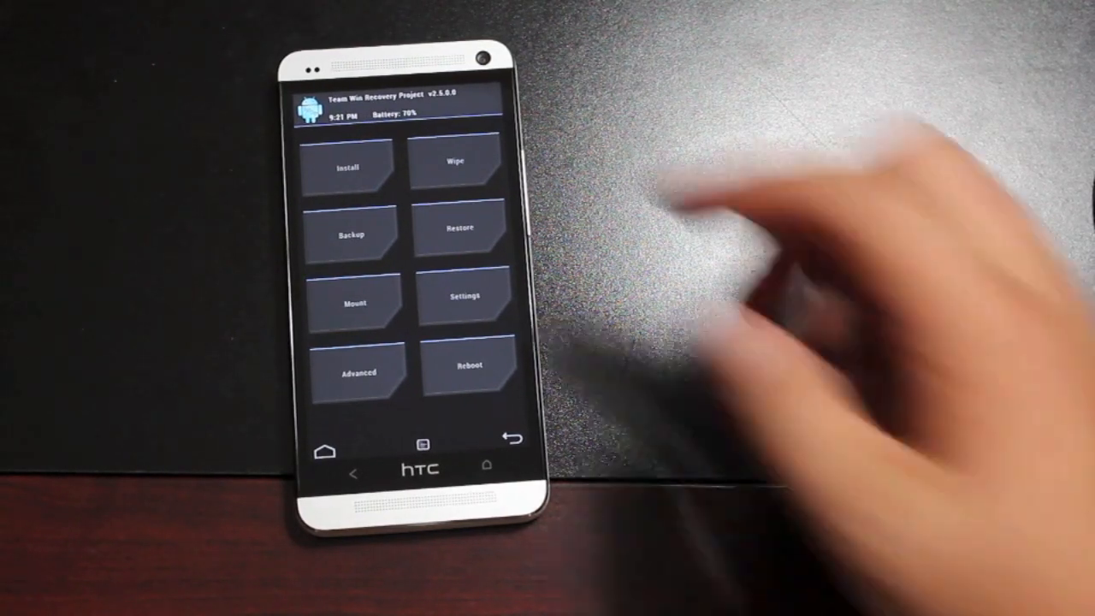
Browse to internal storage's Download folder in Install and select a SWITCH zip.
left_click(459, 166)
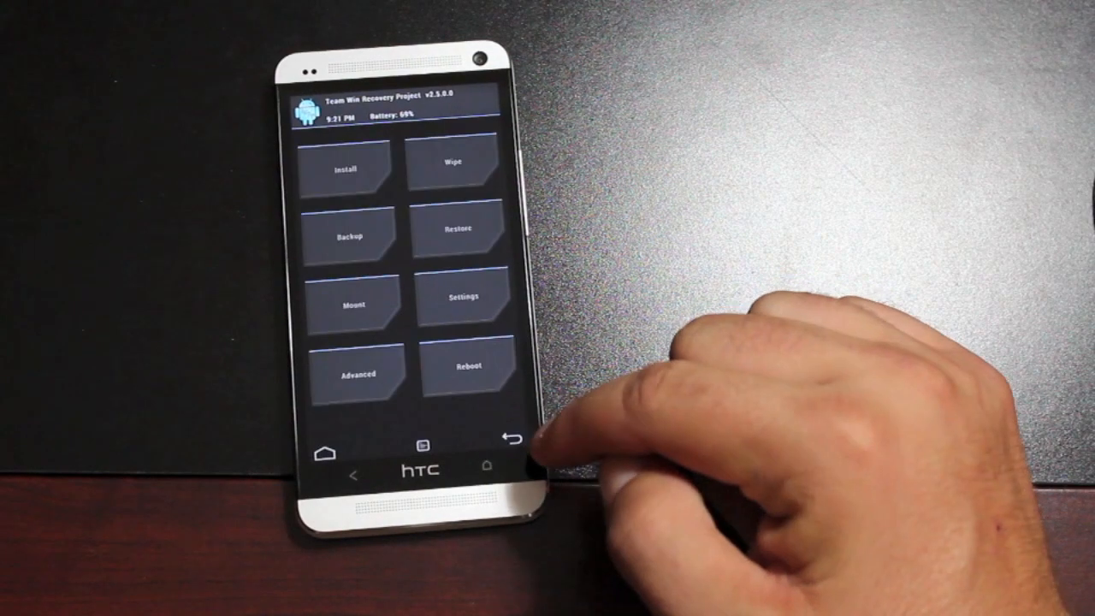
left_click(345, 168)
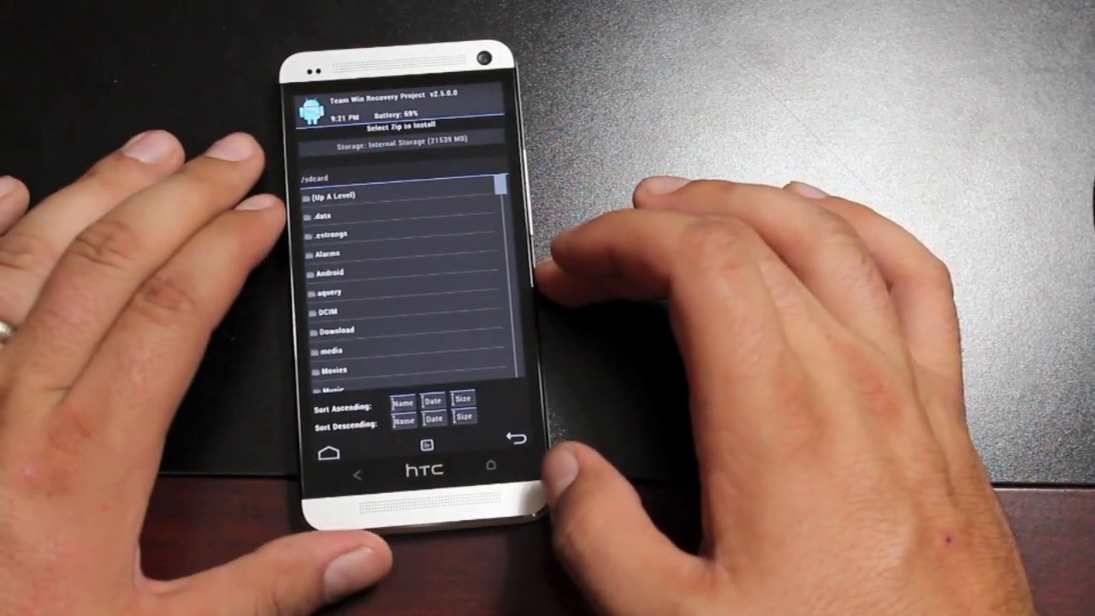
left_click(334, 330)
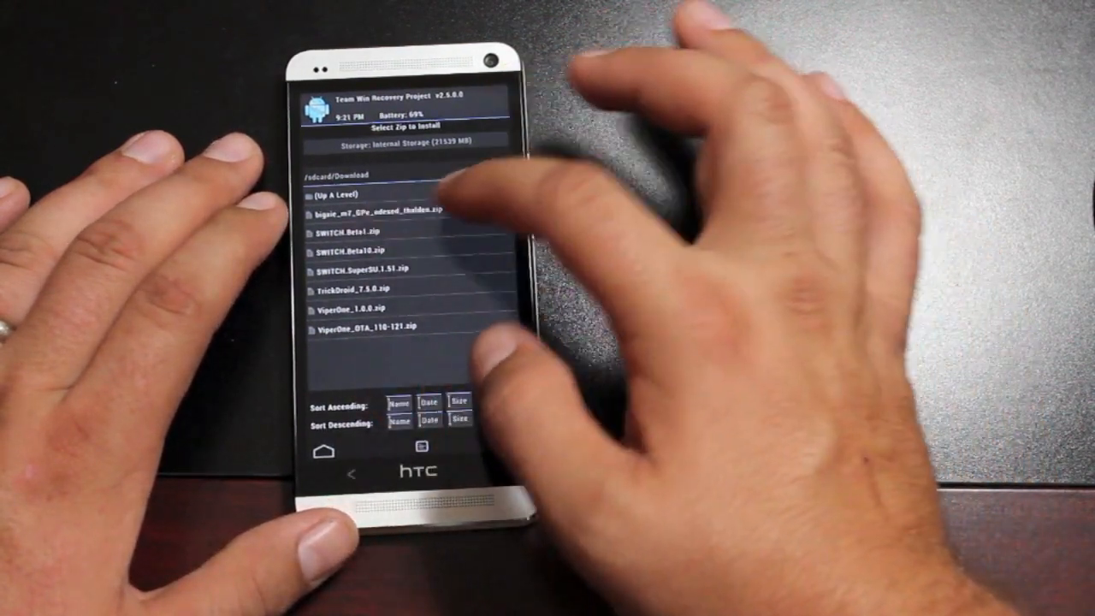
left_click(356, 232)
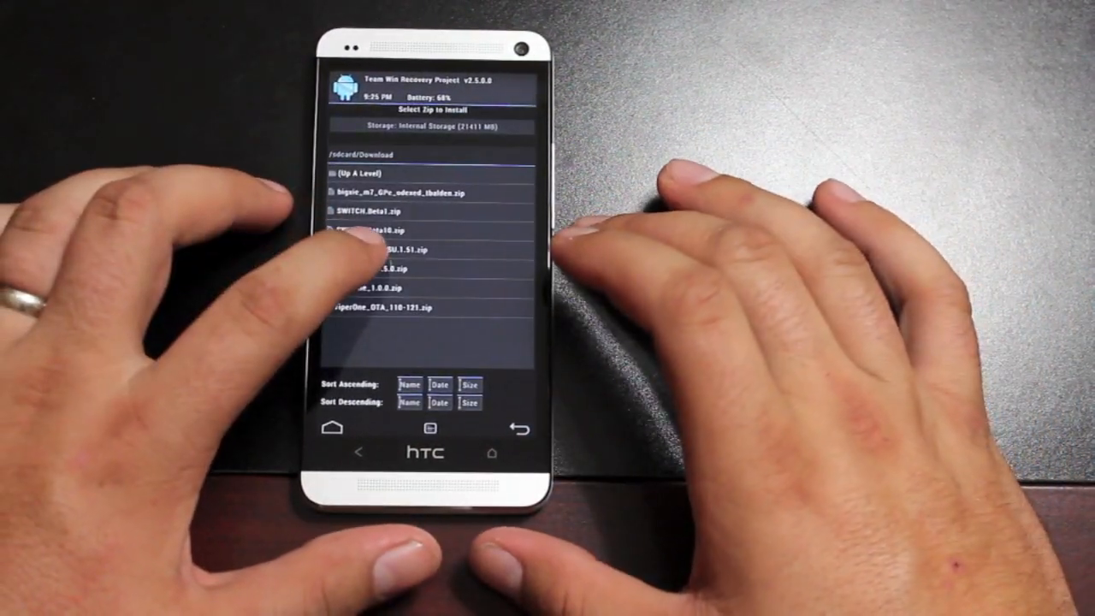
left_click(387, 251)
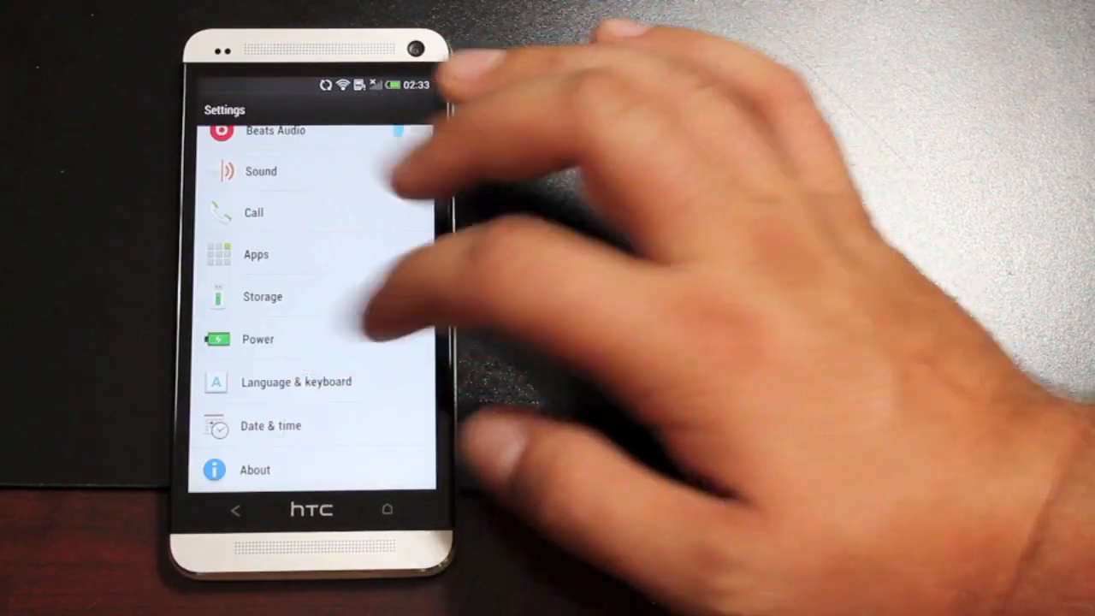
Enter the Power settings and scroll down to the Fast boot checkbox.
left_click(256, 339)
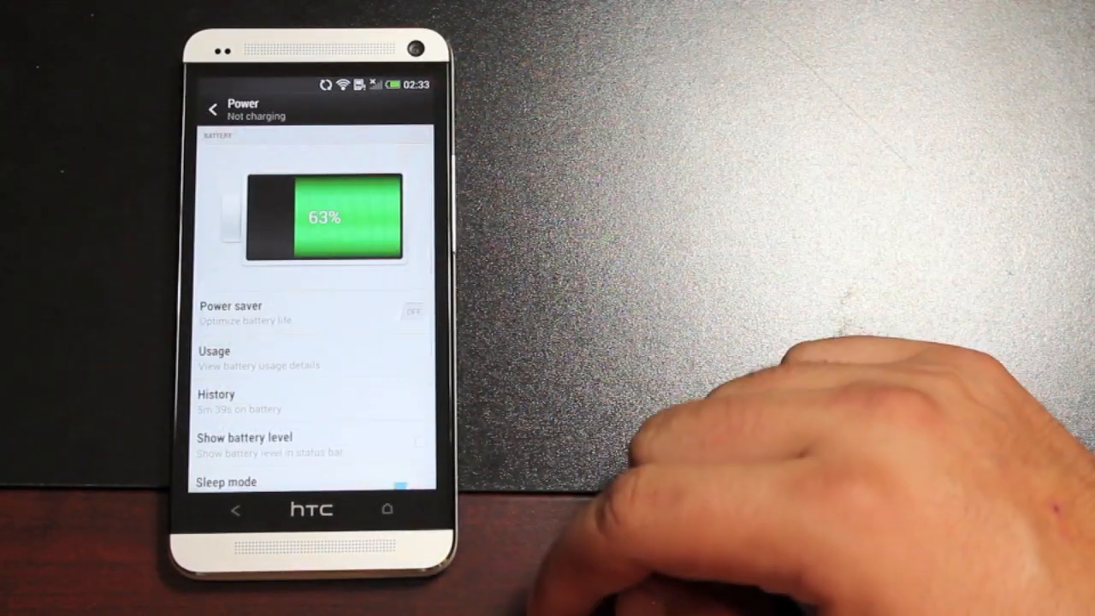
scroll("up", 3)
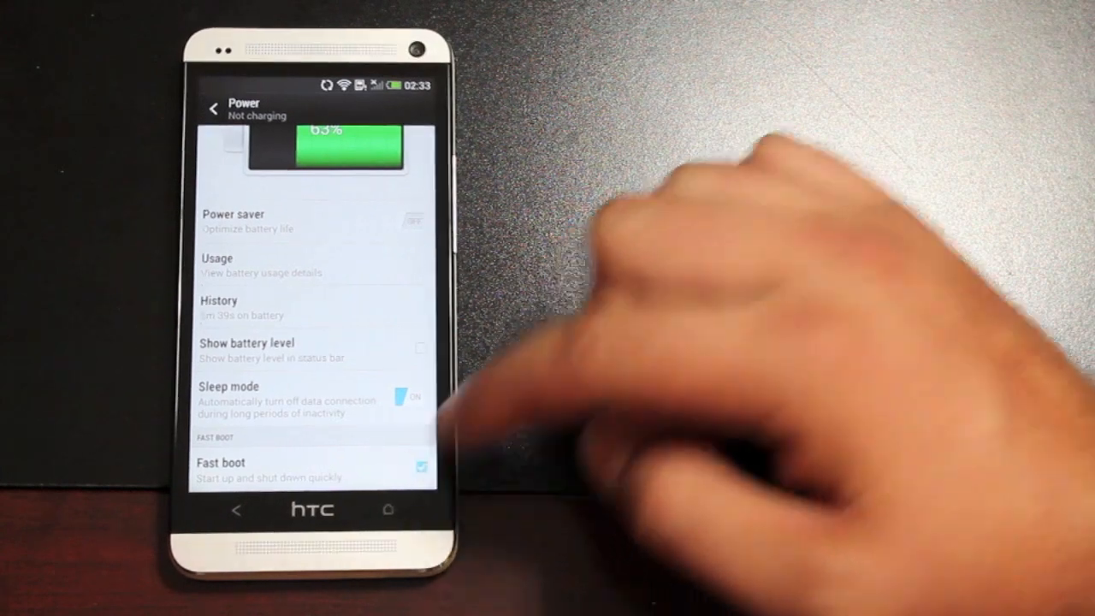